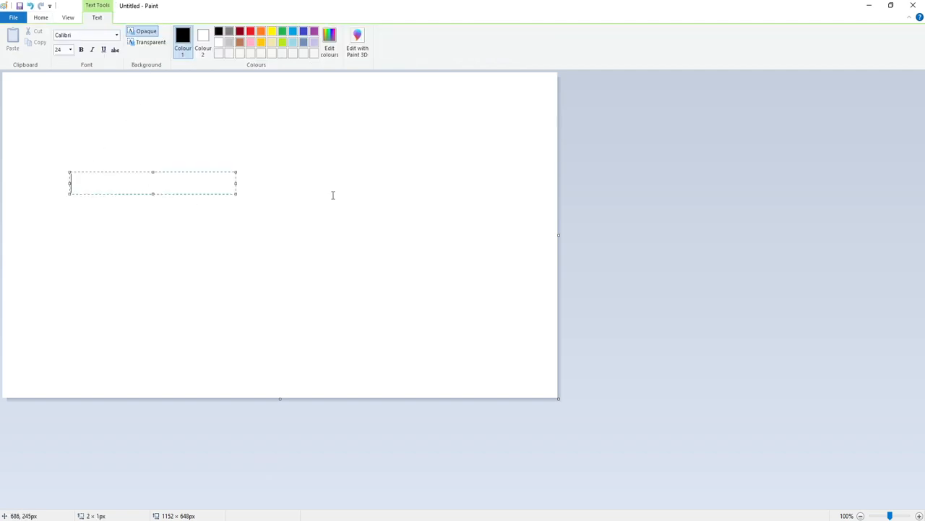
- Type 'computersluggish.com' as black text on an opaque yellow background
type("computersluggish.com")
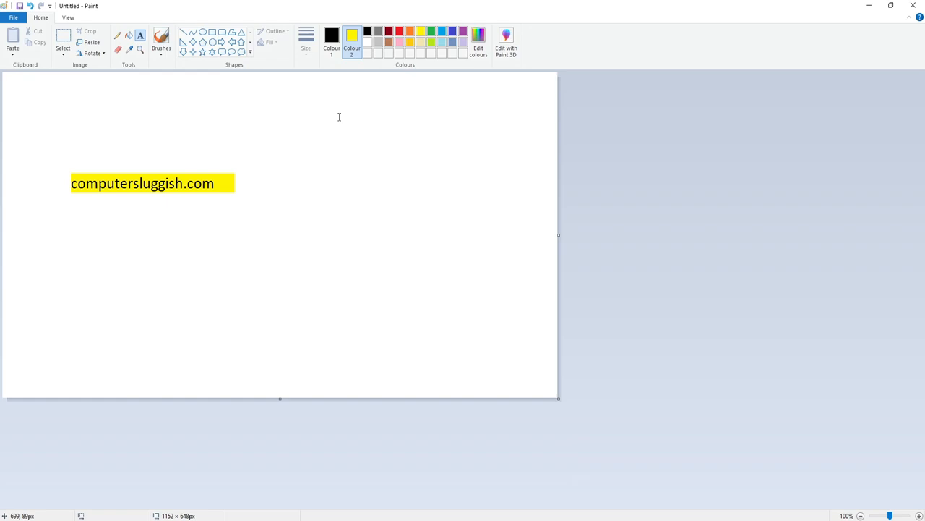
mouse_move(321, 110)
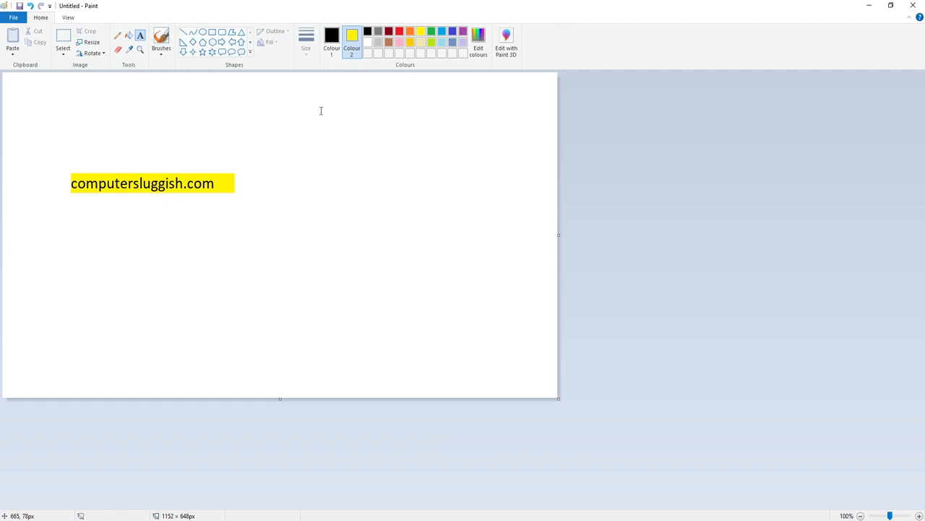
mouse_move(441, 112)
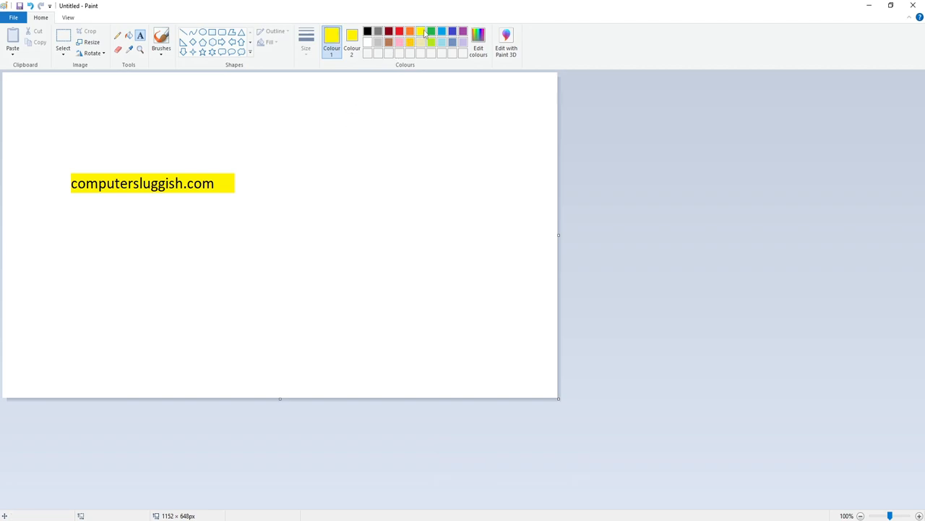
- Set Colour 1 to the yellow swatch matching the text background
left_click(352, 38)
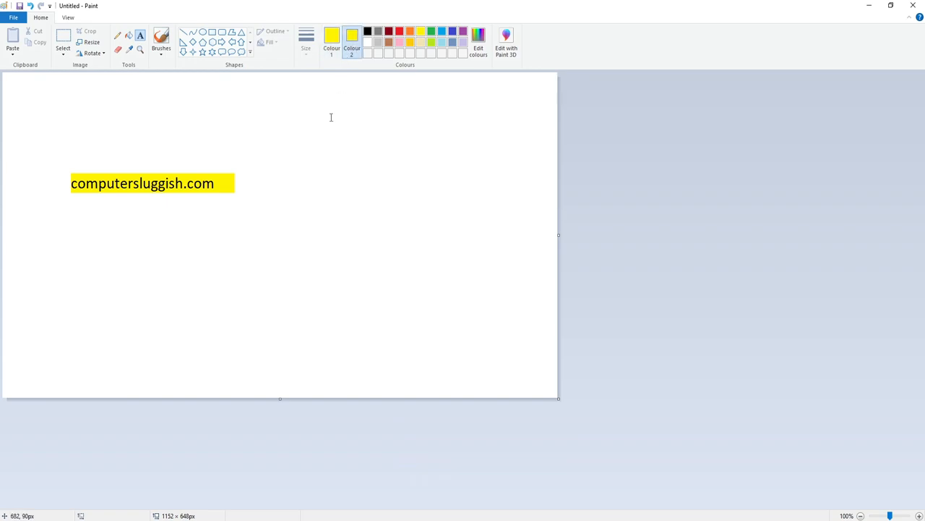
left_click(368, 42)
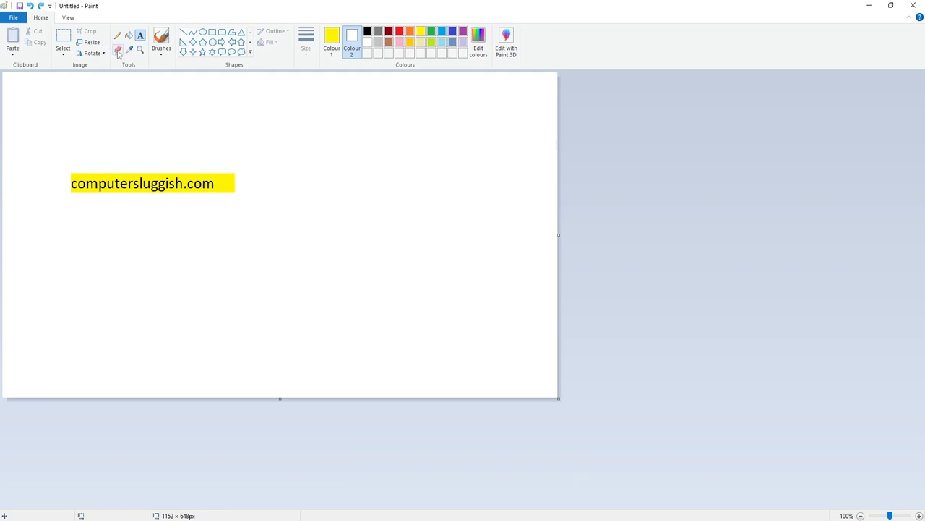
mouse_move(119, 54)
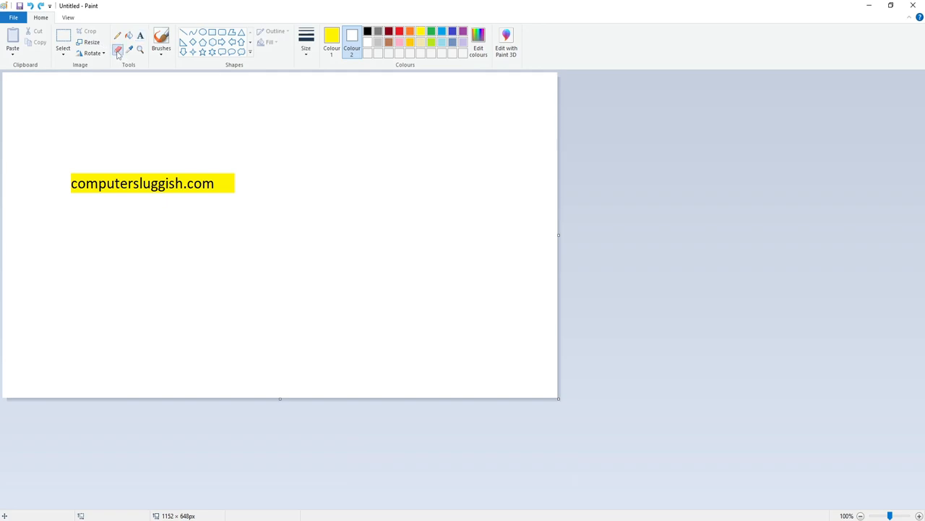
mouse_move(274, 176)
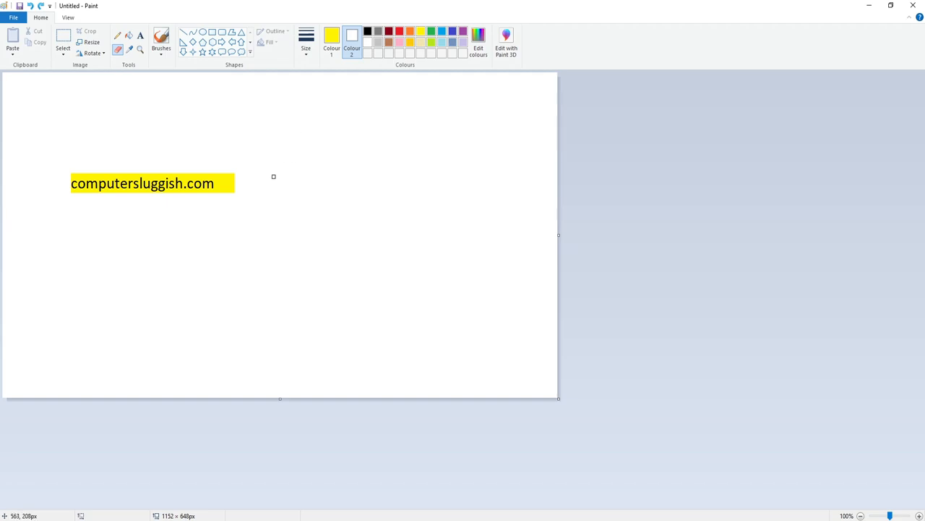
mouse_move(244, 155)
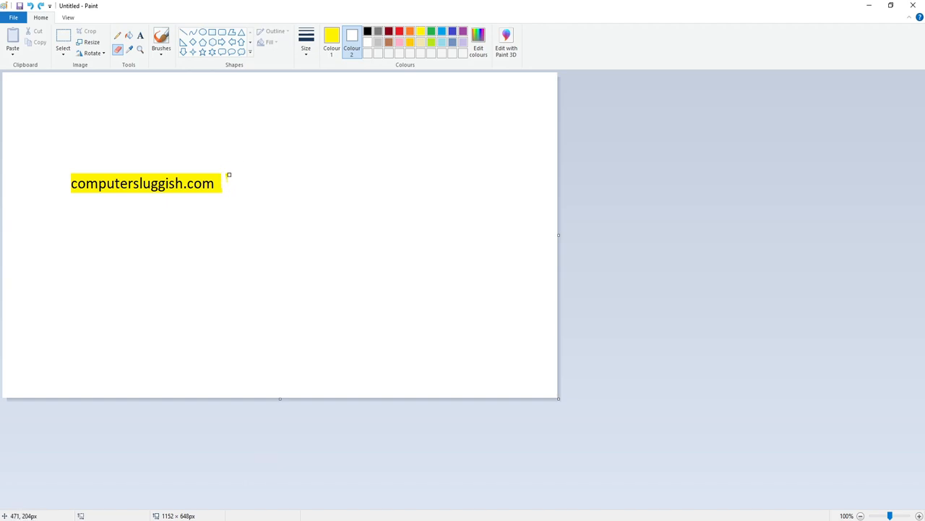
- Zoom in around the text to erase its yellow background
left_click(892, 516)
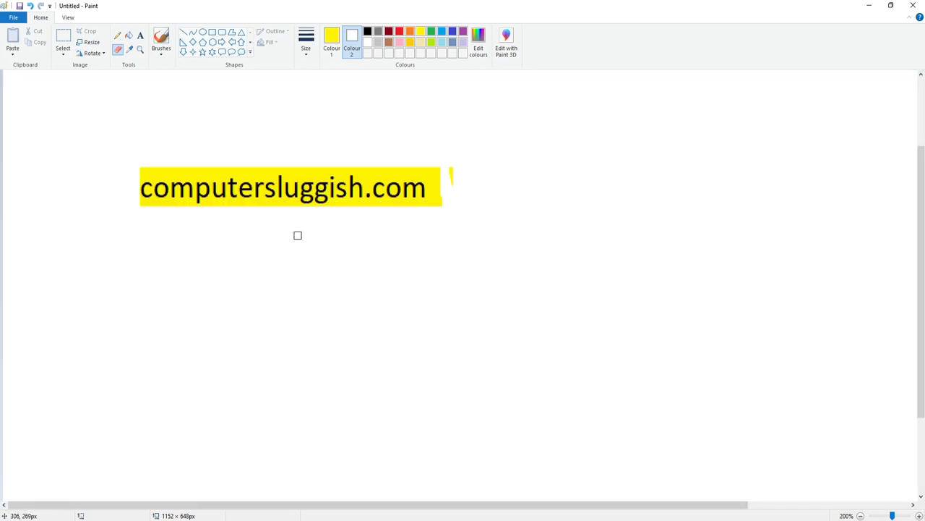
mouse_move(454, 146)
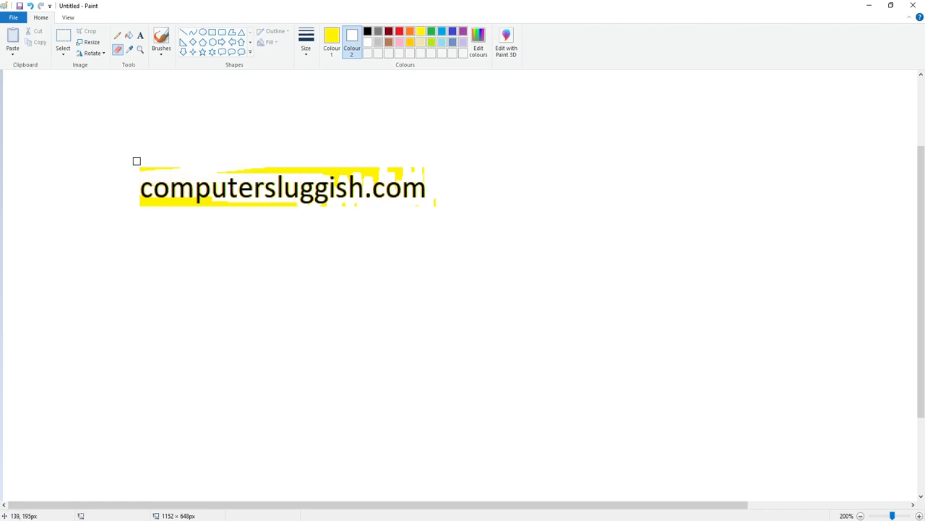
mouse_move(172, 211)
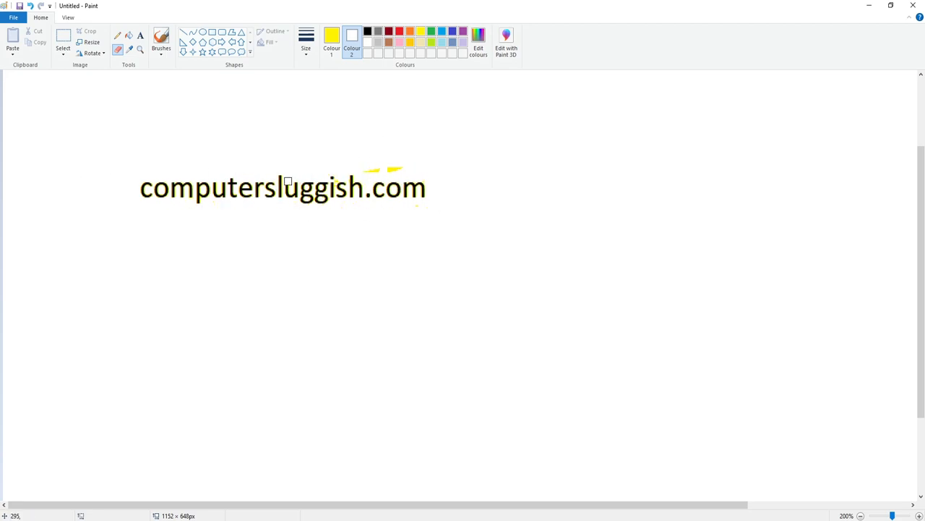
- Zoom out and set up the Rectangle shape with yellow outline and blue fill
left_click(841, 515)
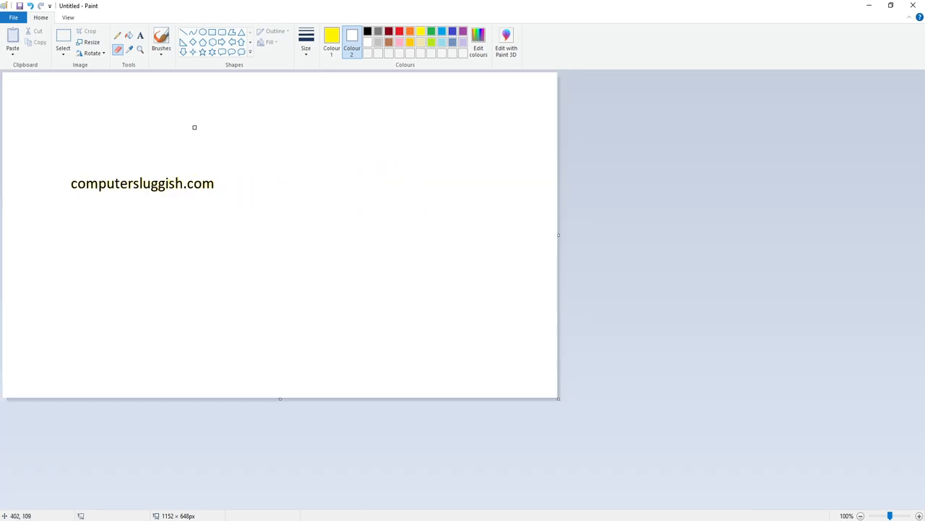
left_click(63, 41)
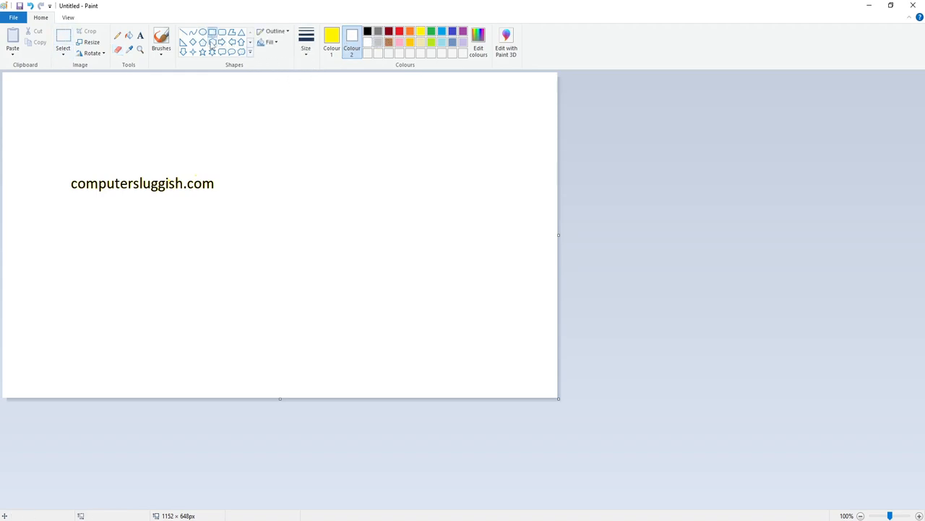
left_click(331, 40)
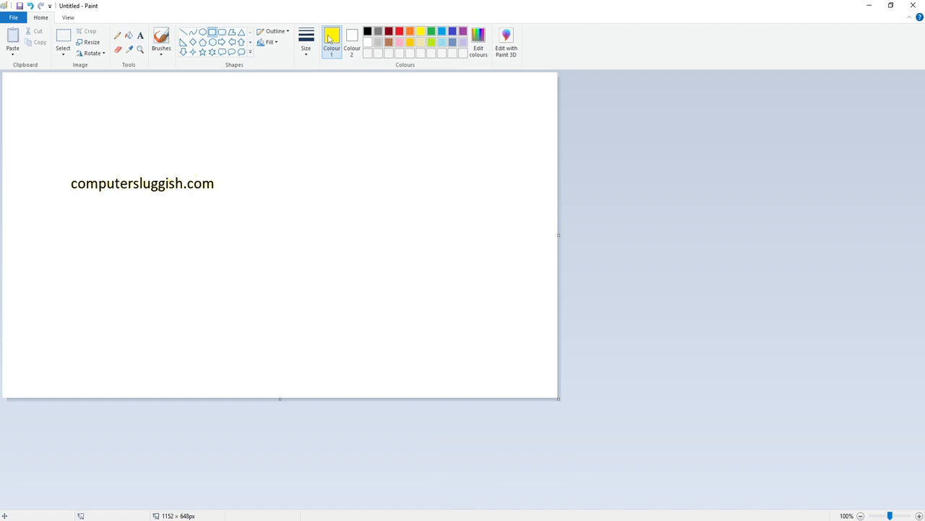
left_click(352, 40)
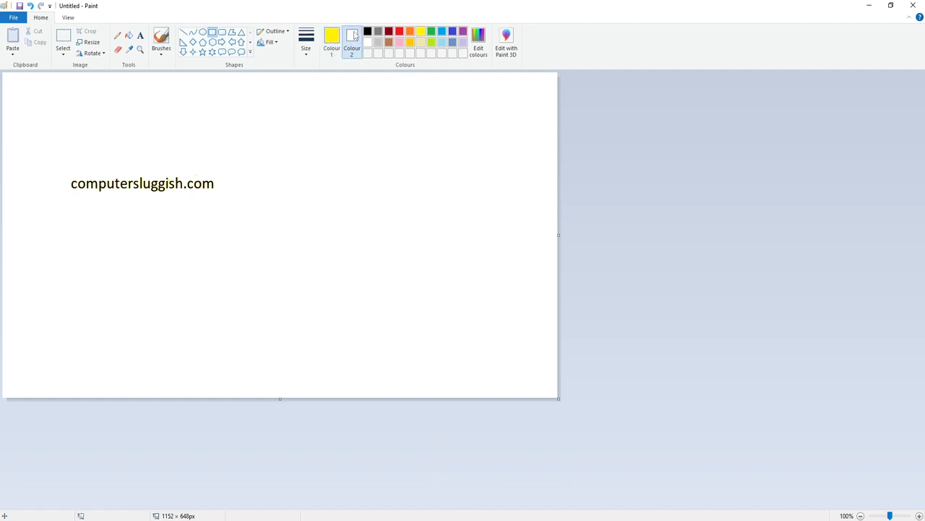
left_click(442, 31)
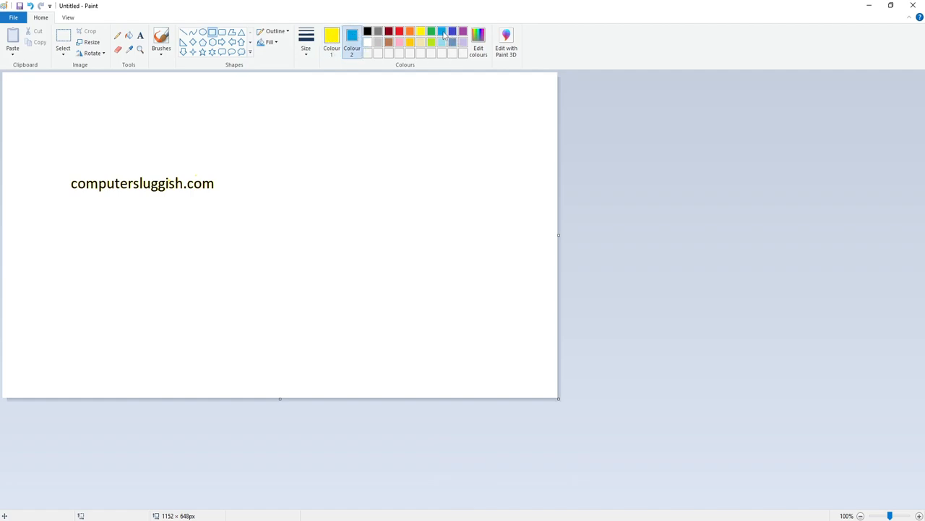
left_click(268, 42)
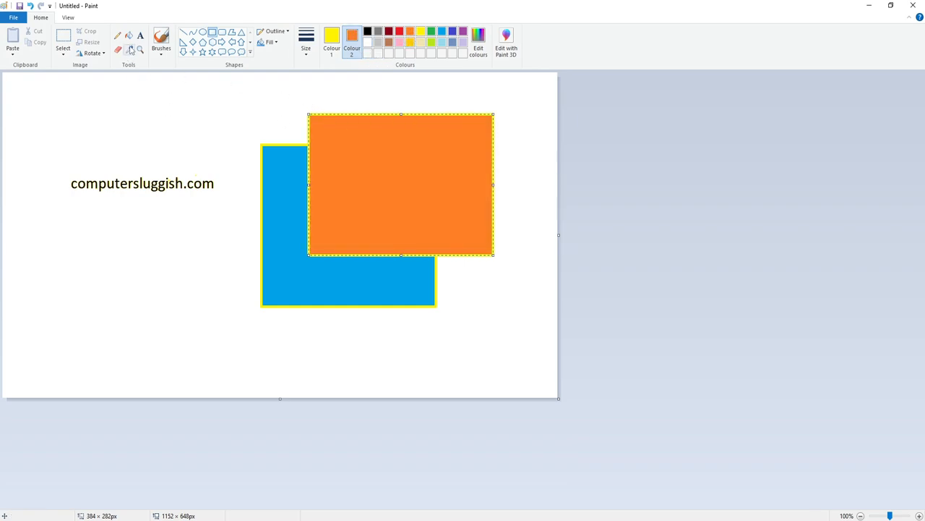
mouse_move(118, 49)
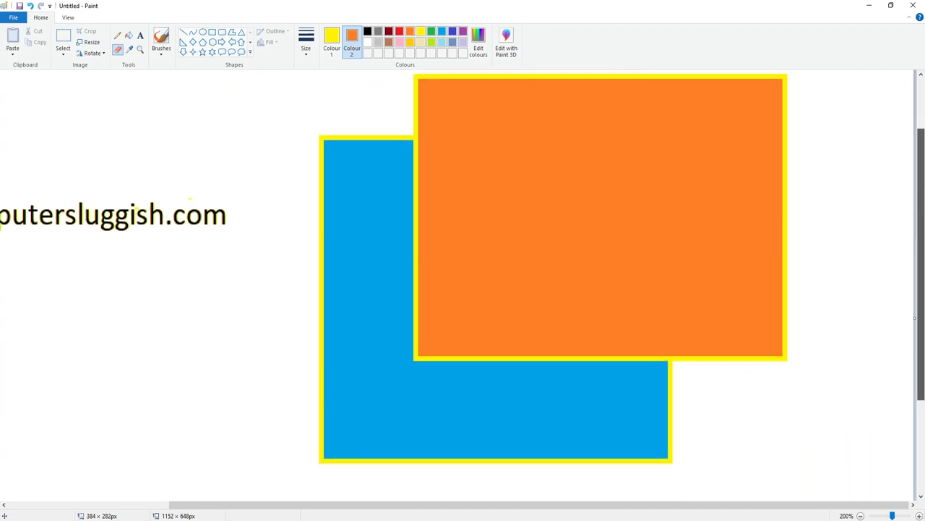
mouse_move(589, 187)
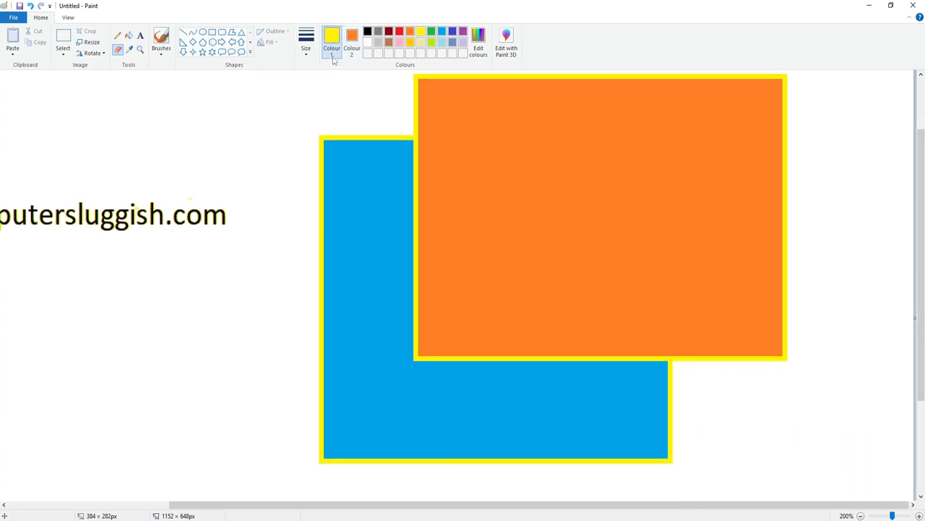
- With orange as Colour 1, eraser-drag blue down the orange rectangle's left side
left_click(352, 37)
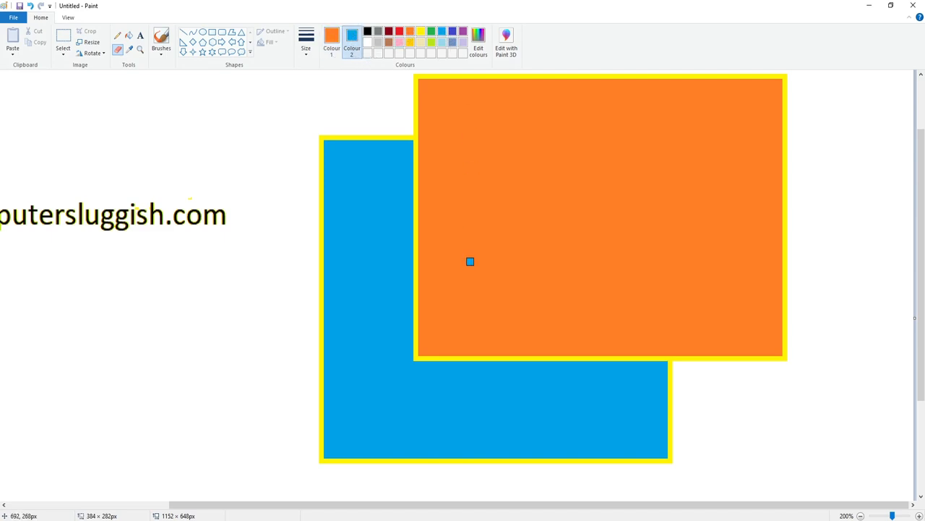
mouse_move(415, 240)
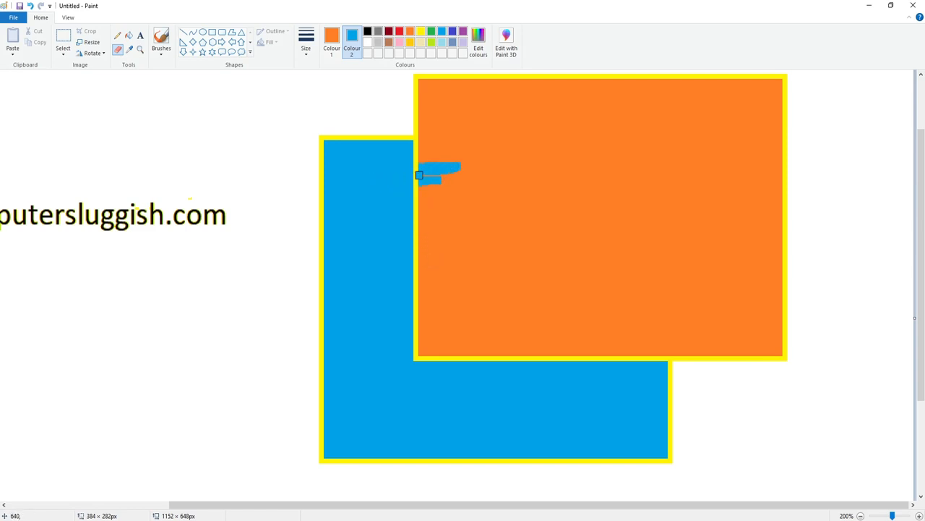
left_click_drag(441, 174, 441, 220)
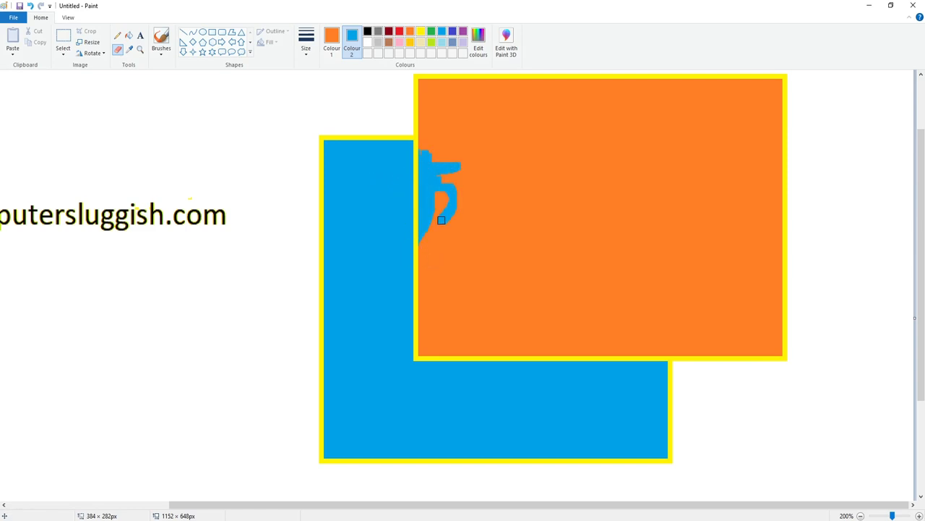
left_click_drag(441, 220, 439, 356)
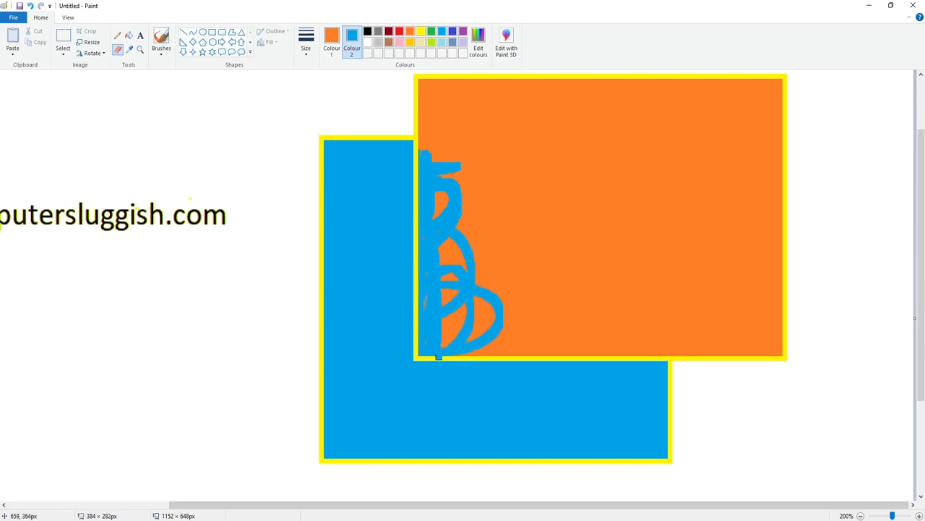